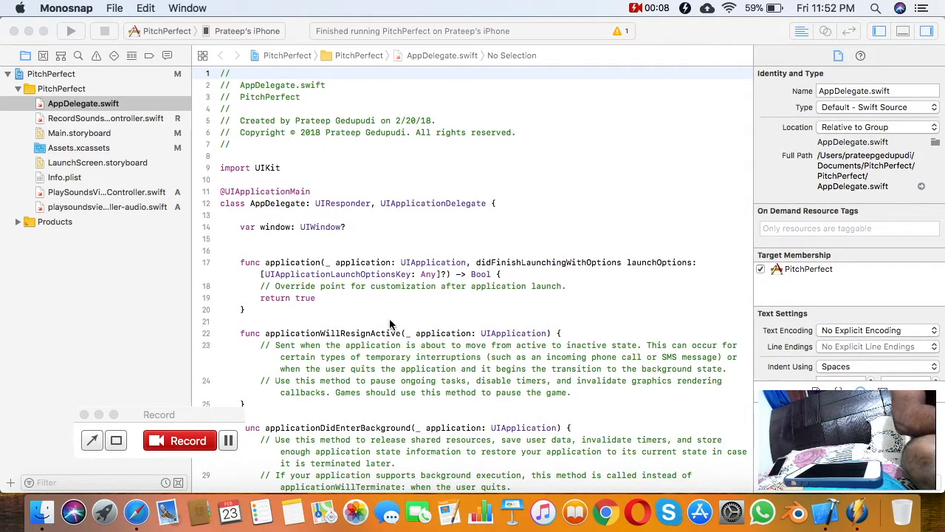
drag(160, 414, 91, 399)
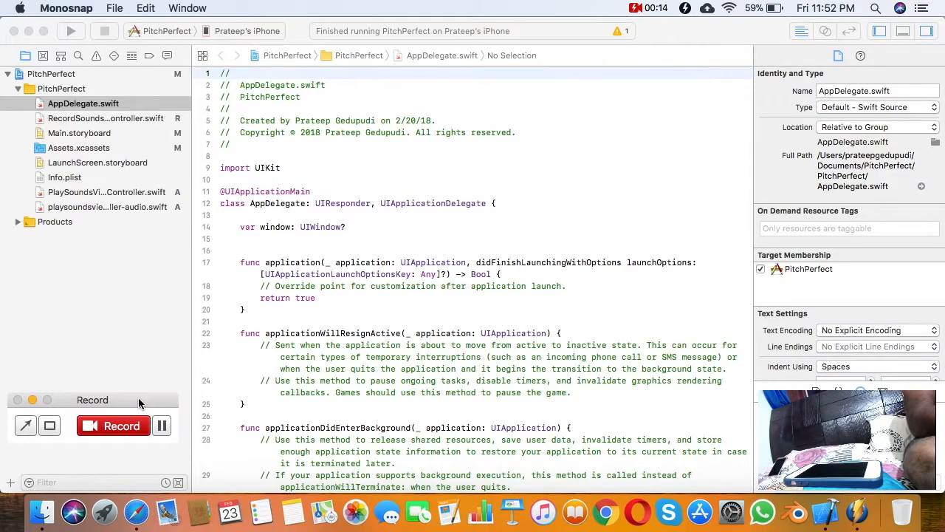
mouse_move(152, 292)
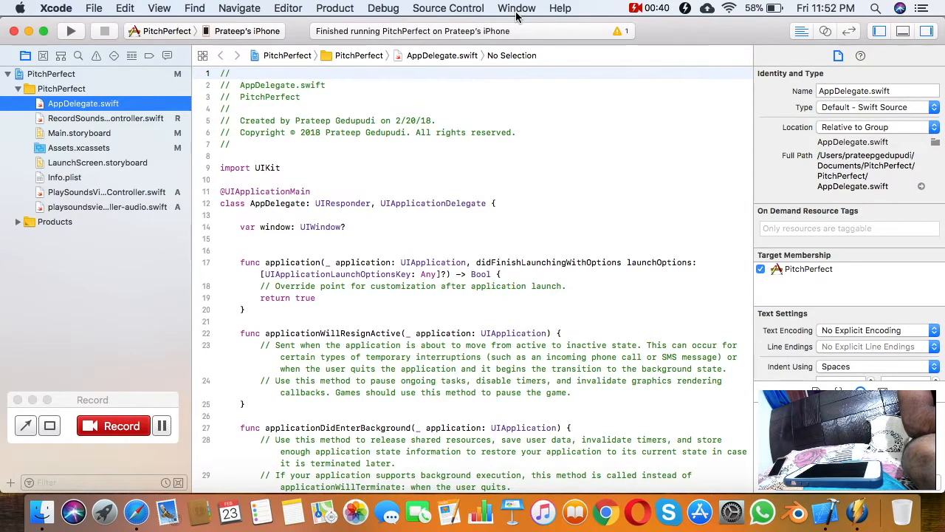
click(517, 9)
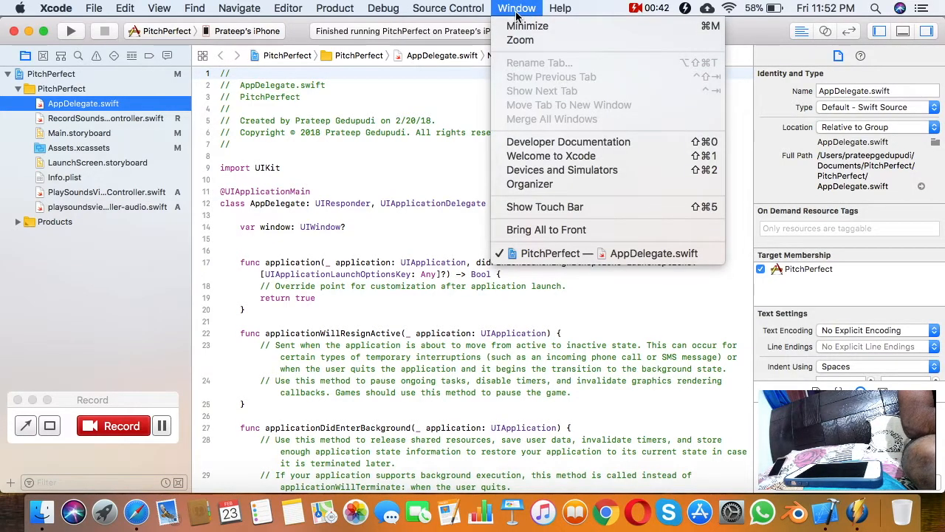
mouse_move(561, 170)
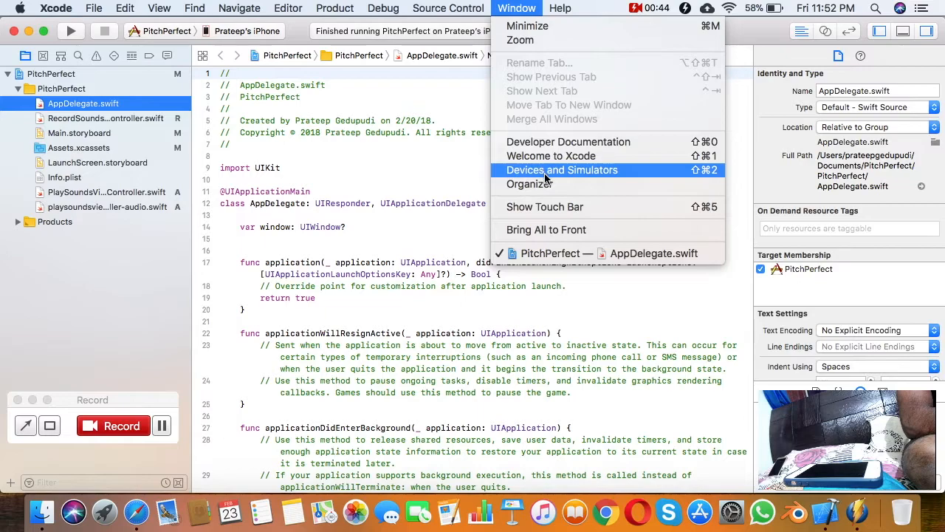
click(561, 170)
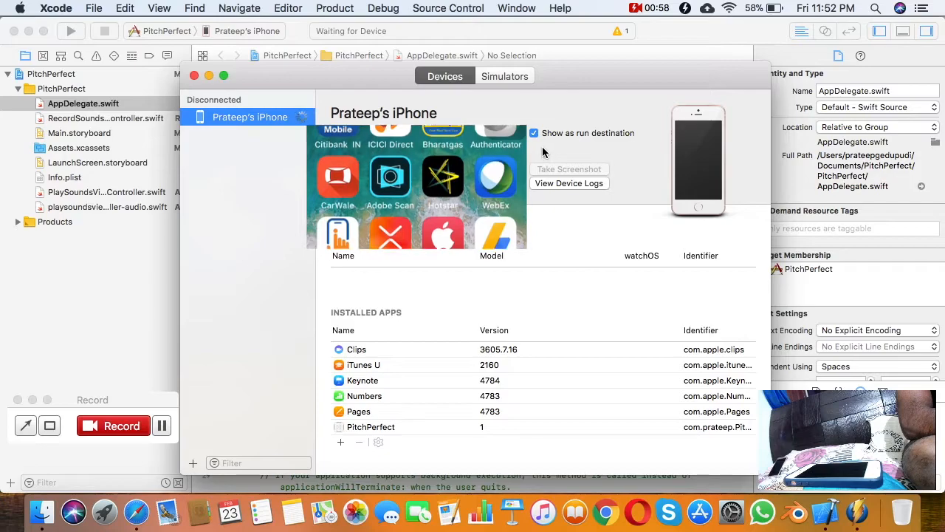
click(535, 146)
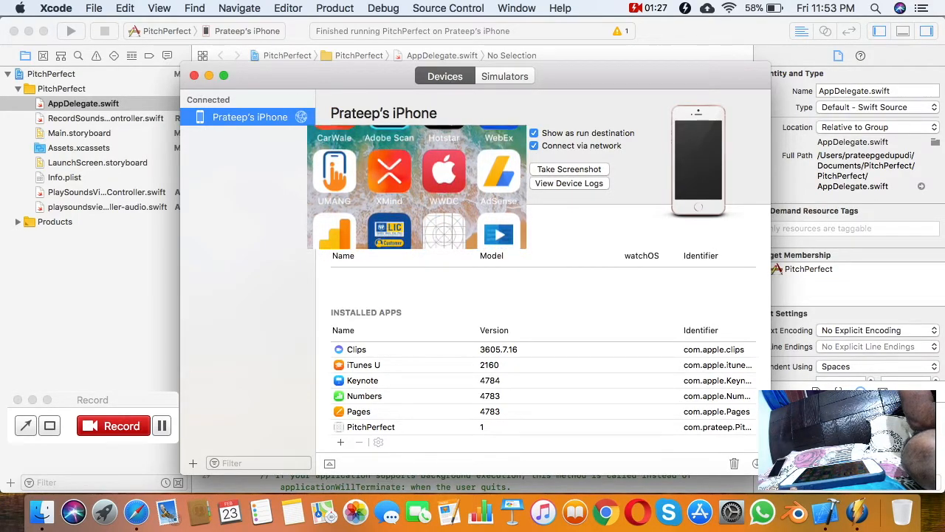
click(195, 77)
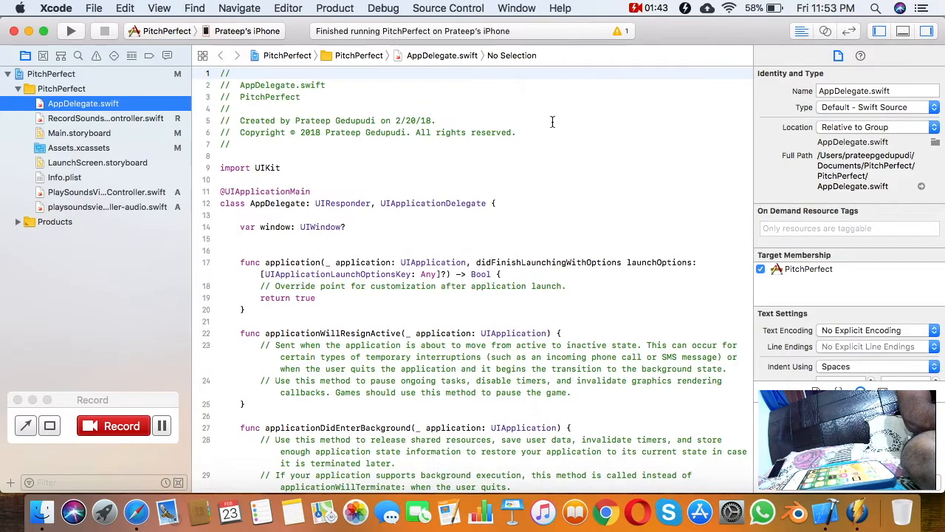
mouse_move(600, 173)
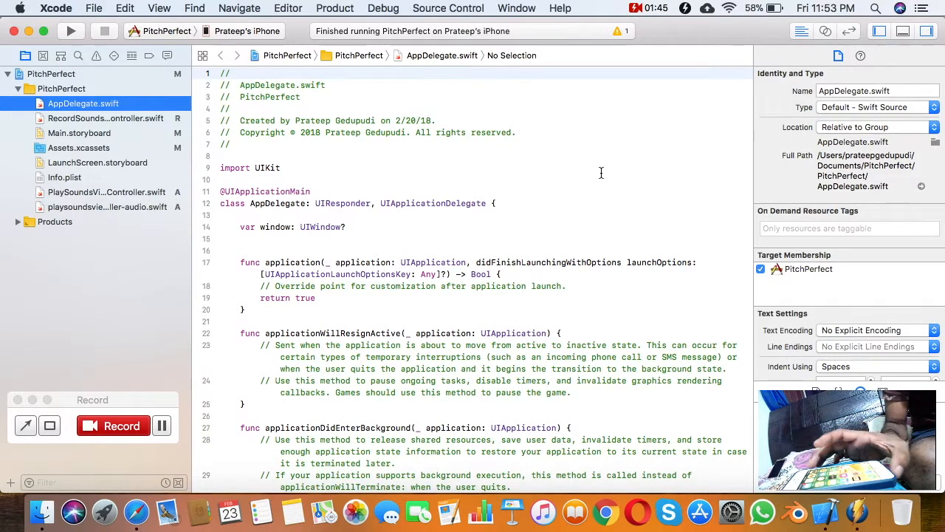